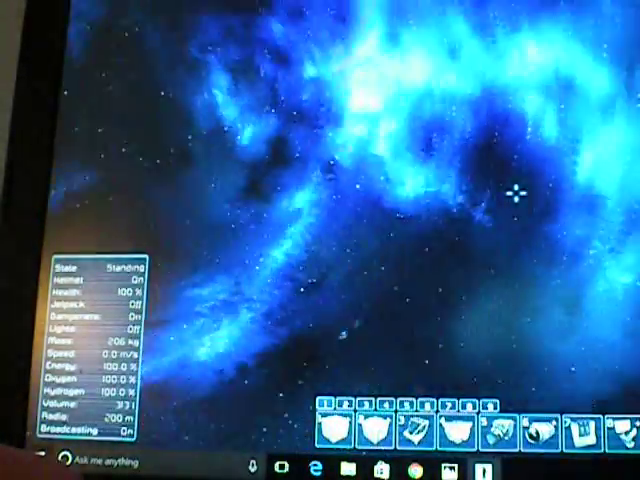
mouse_move(516, 196)
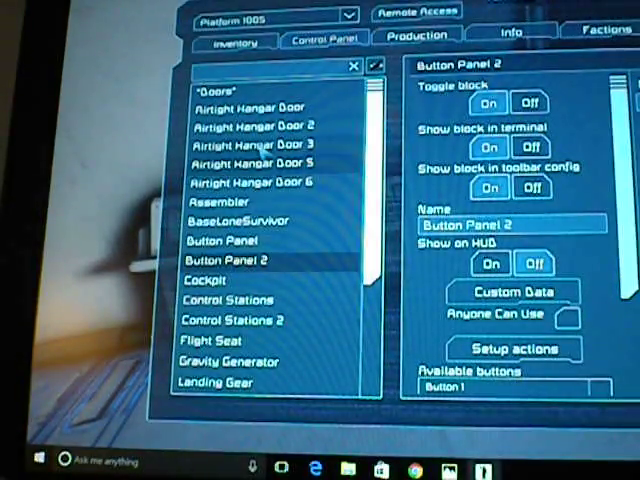
Group two Airtight Hangar Doors as 'doors 2' and list groups in the button panel's toolbar setup
left_click(258, 164)
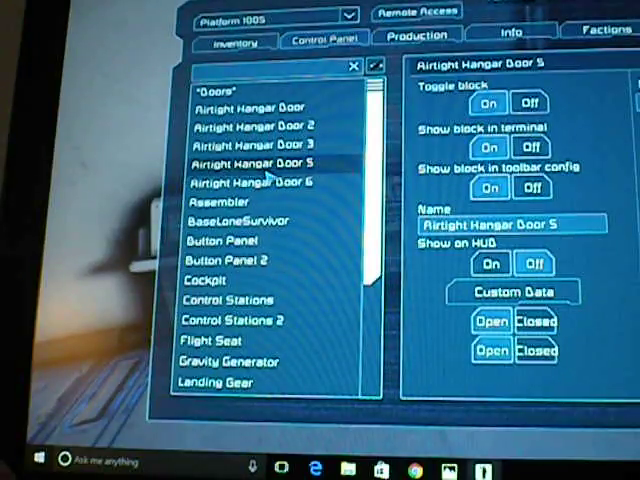
left_click(254, 180)
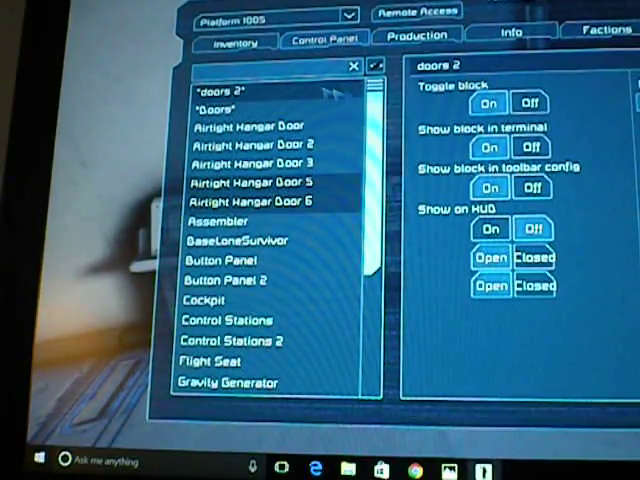
left_click(224, 280)
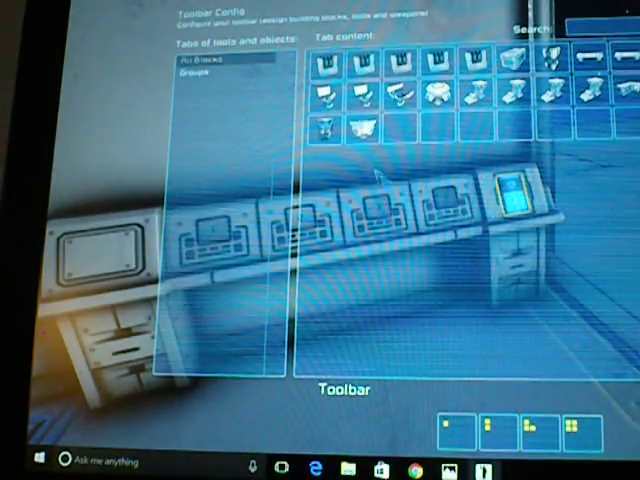
left_click(196, 76)
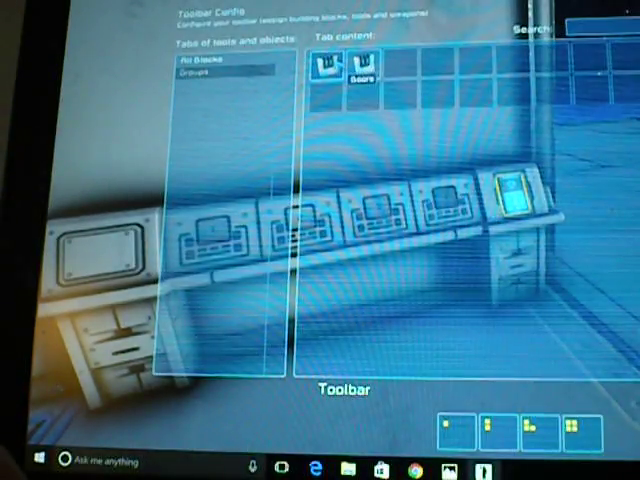